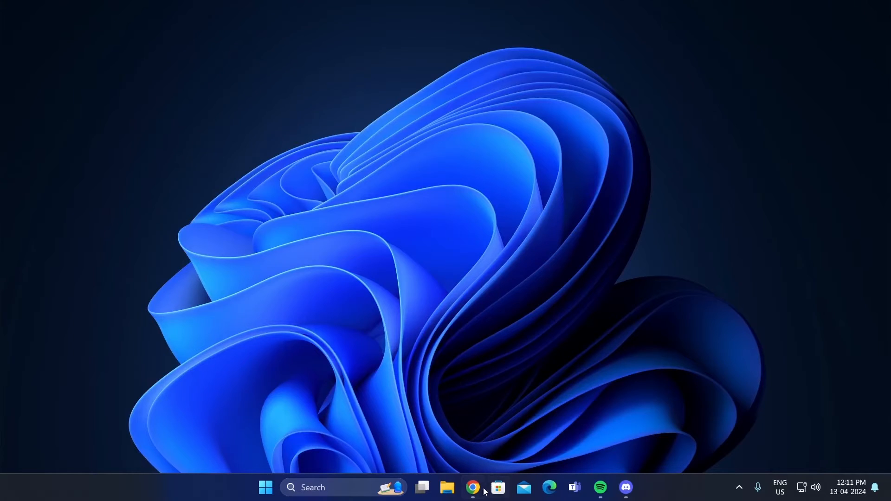
- Search Google for 'pancake gg' in Chrome and land on the pancake.gg site
click(472, 487)
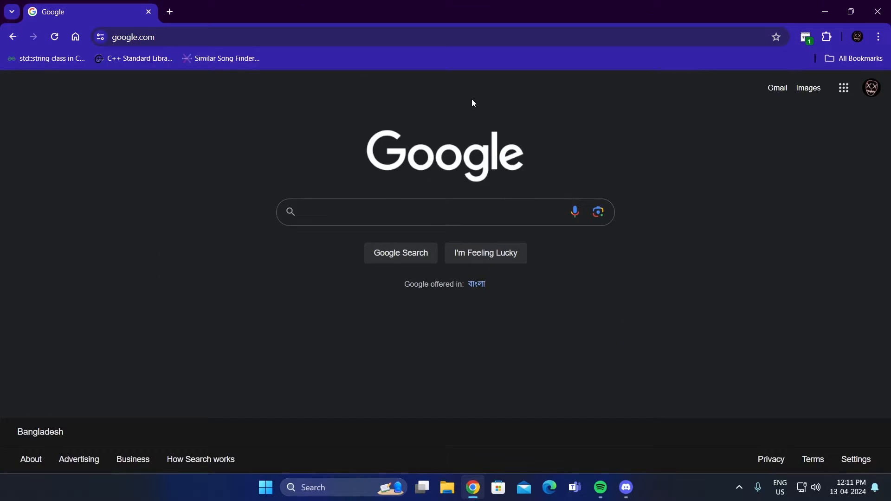
text(pancak)
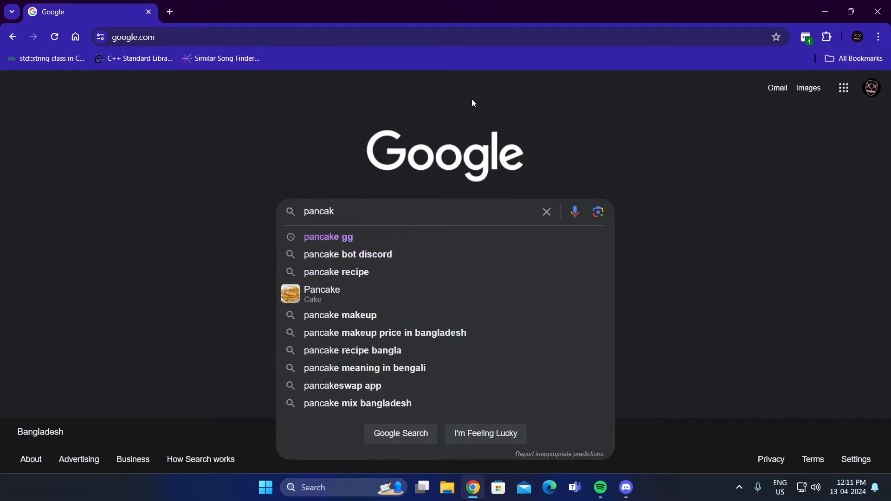
click(327, 237)
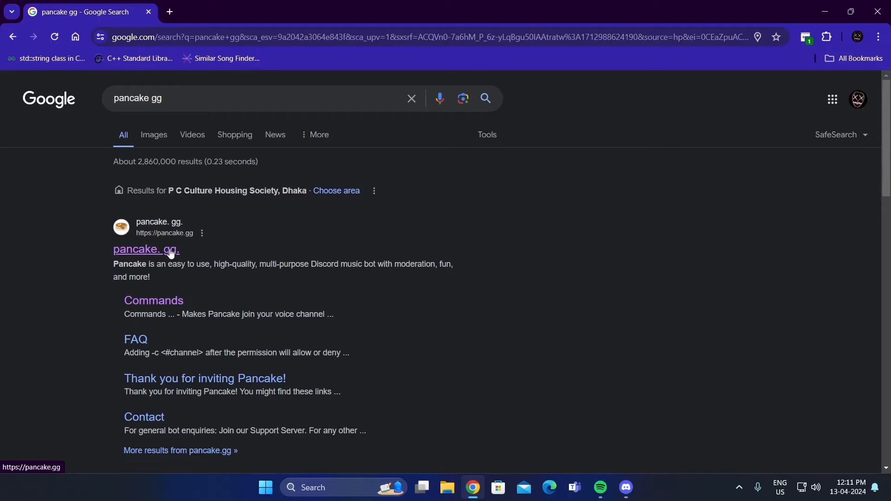
click(145, 248)
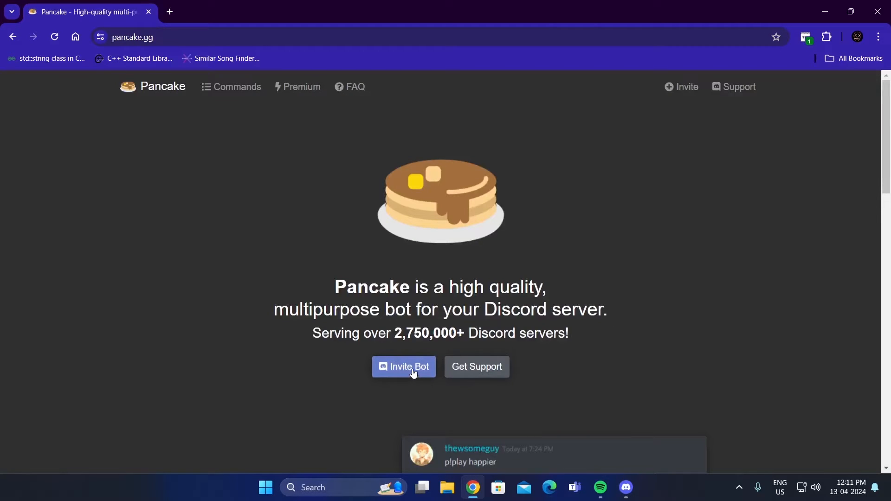
- Invite the Pancake bot to the MCB server and authorize its permissions
click(403, 367)
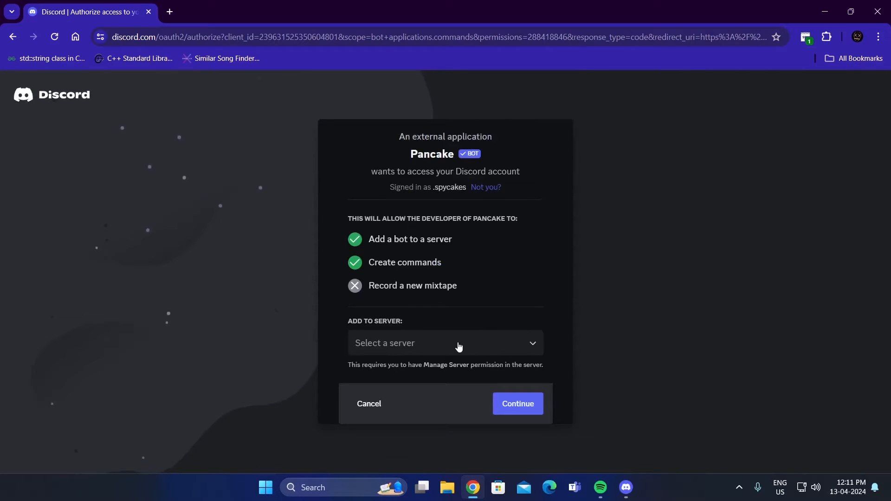
click(444, 342)
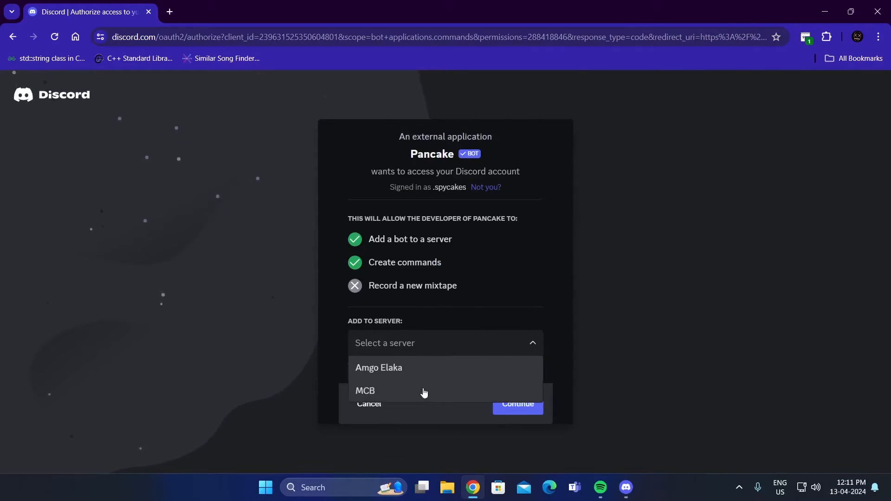
click(363, 390)
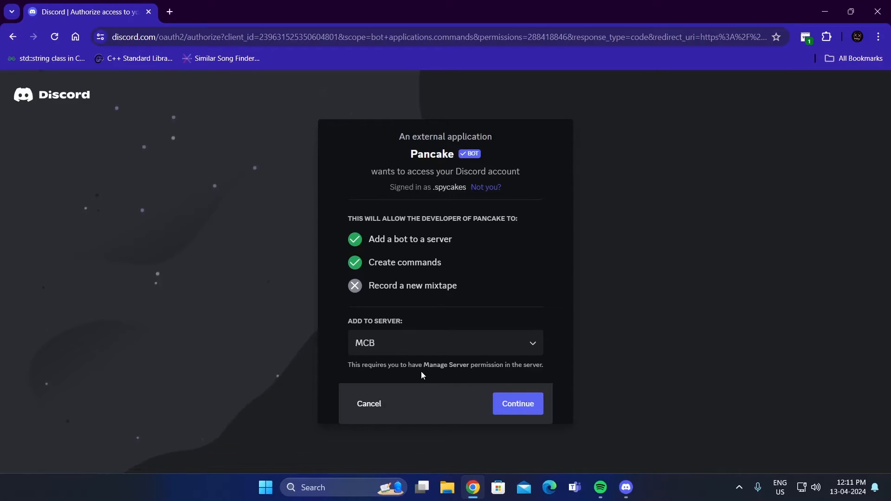
click(516, 404)
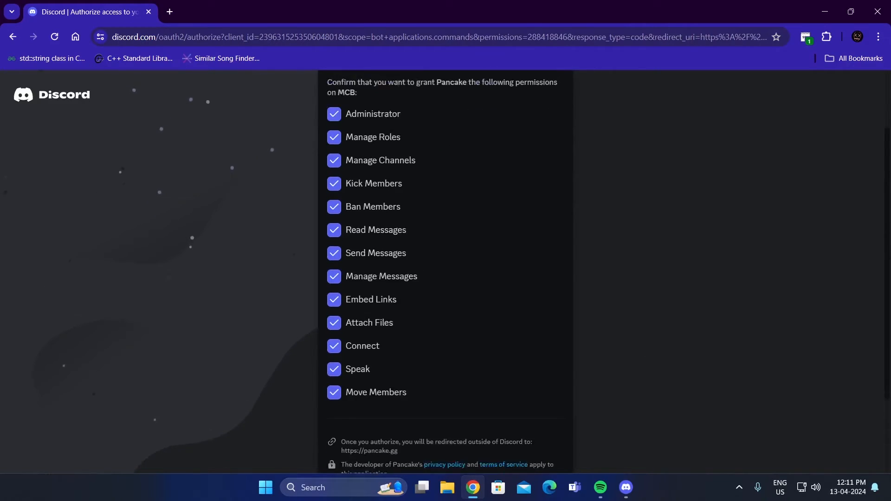
scroll(down, 3)
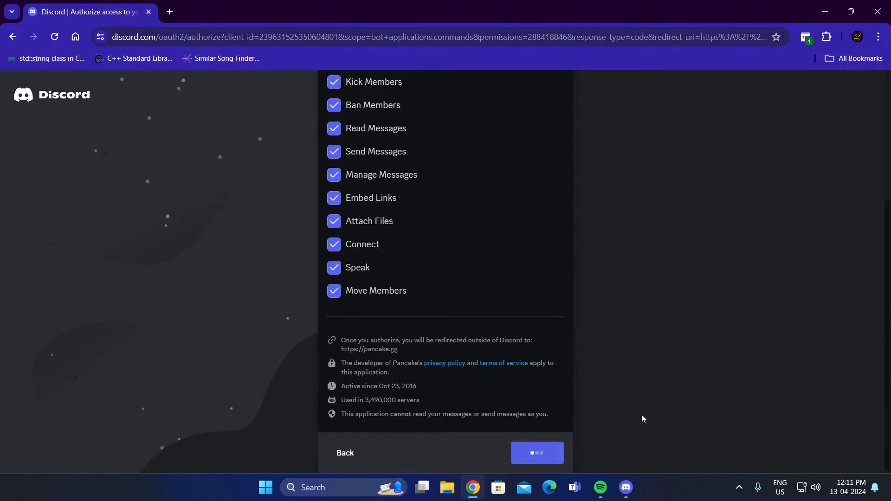
click(535, 452)
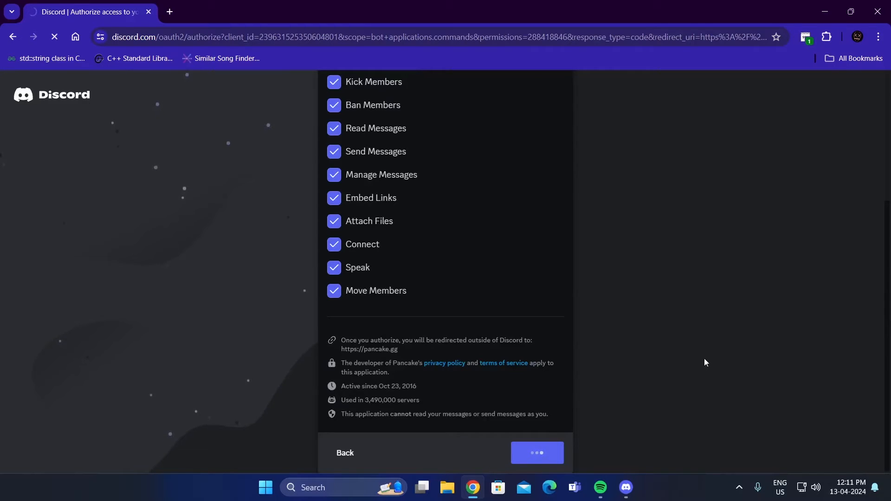
- Copy the Pal Behta Jaaye song link from Spotify and join MCB's Nematoda voice channel
click(599, 488)
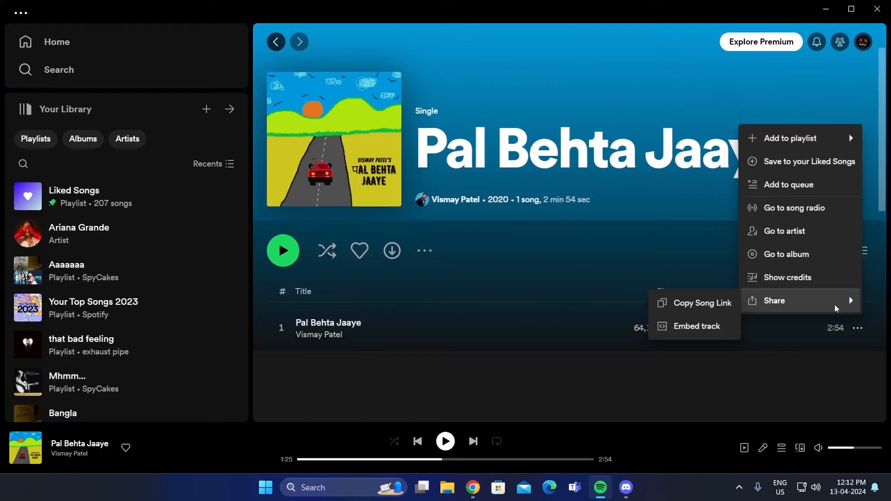
click(700, 302)
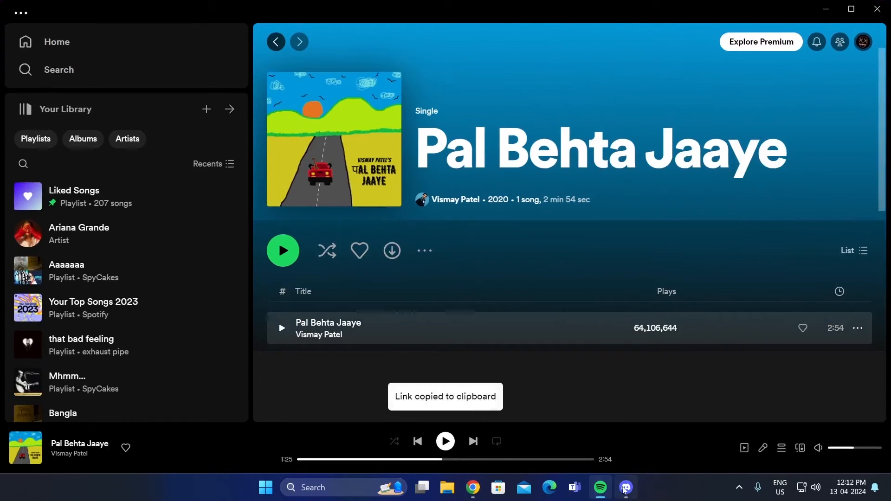
click(624, 487)
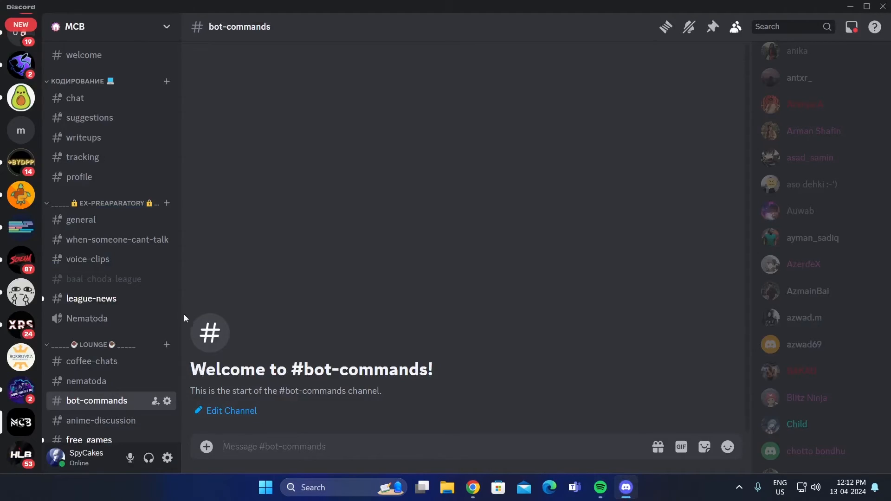
click(87, 318)
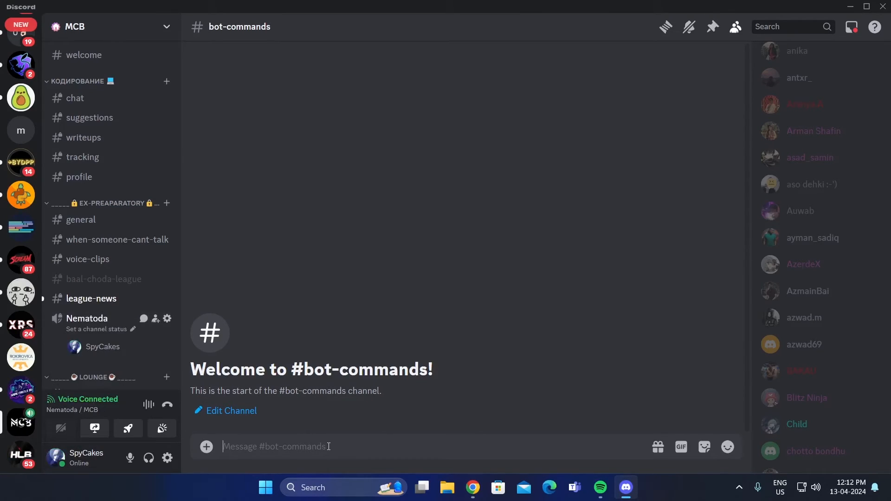
- Send p!play with the Spotify link in #bot-commands so Pancake plays Pal Behta Jaaye
text(p!)
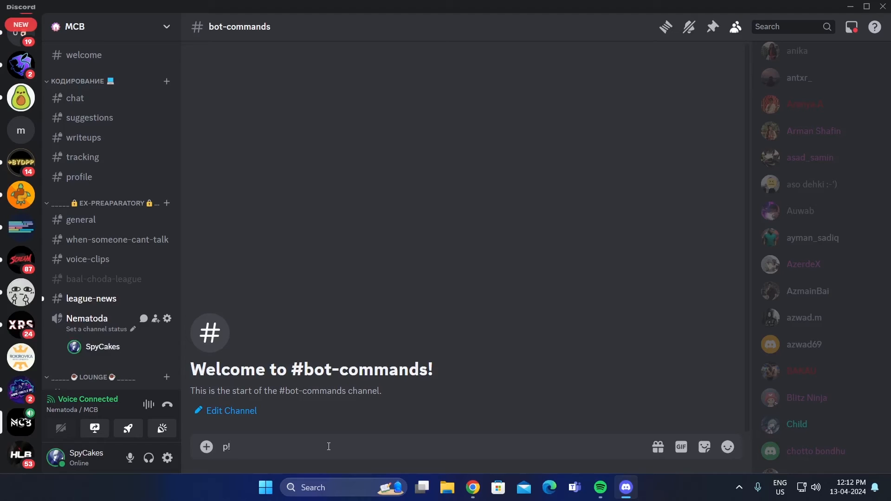
text(play)
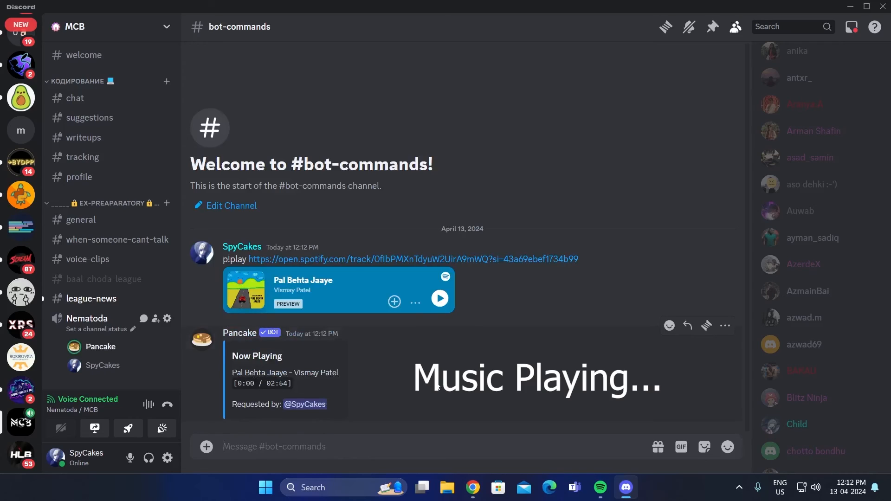
text(p!)
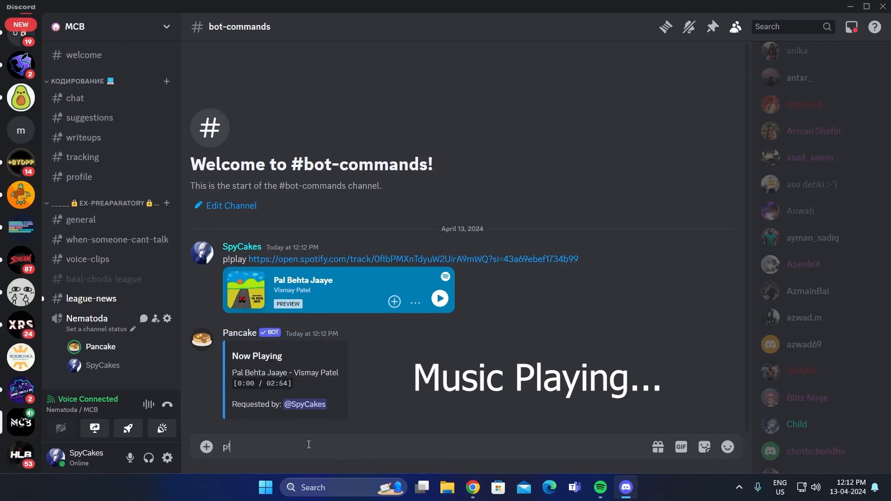